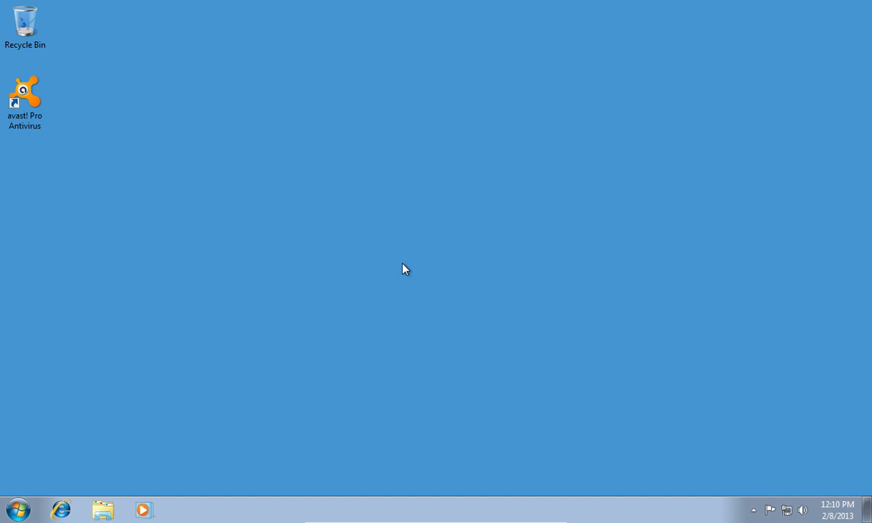
- Bring up the Windows 7 Start menu from the desktop
left_click(18, 509)
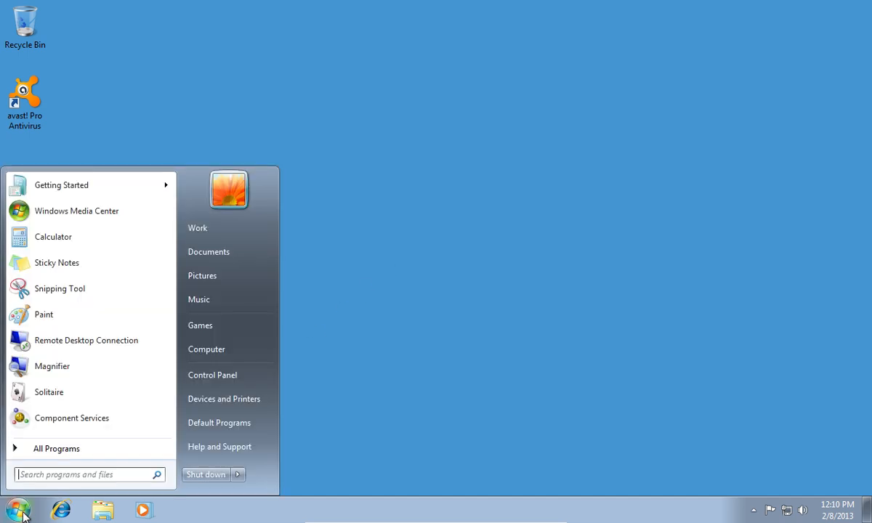
mouse_move(227, 375)
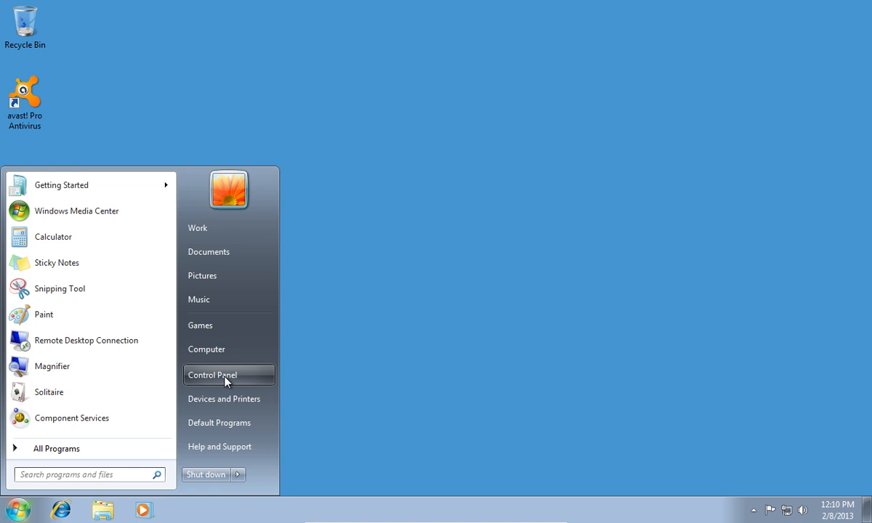
- Reach Programs and Features via Control Panel and select avast! Pro Antivirus
left_click(212, 375)
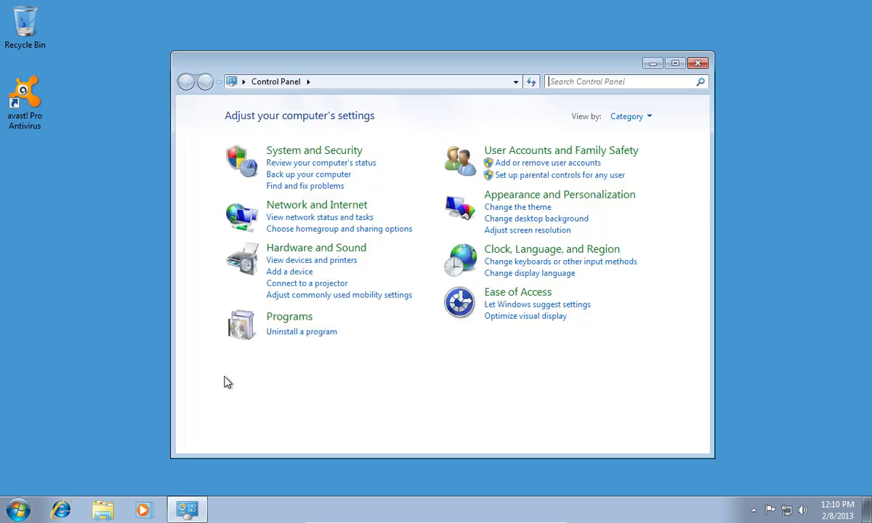
mouse_move(297, 336)
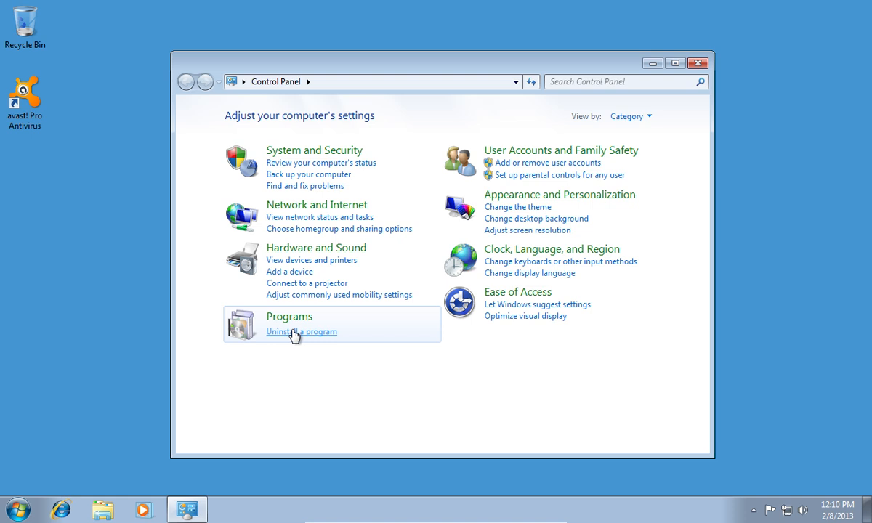
left_click(301, 331)
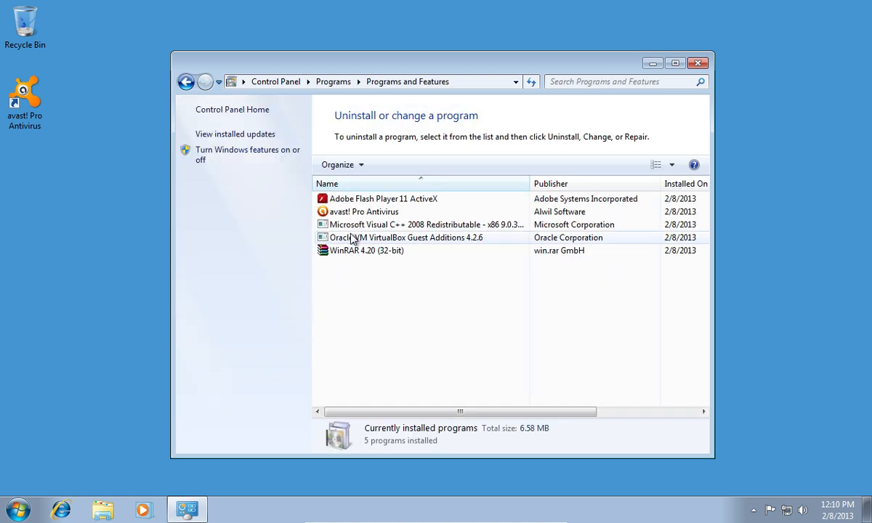
left_click(362, 212)
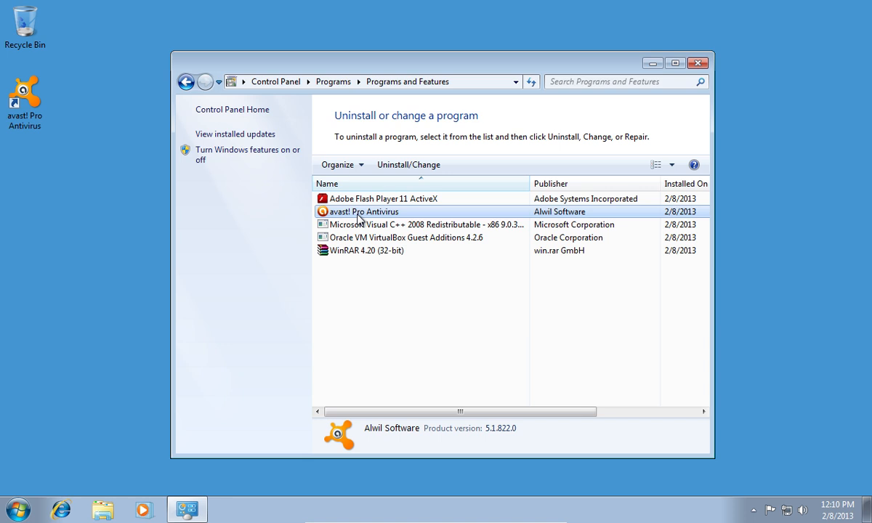
mouse_move(408, 164)
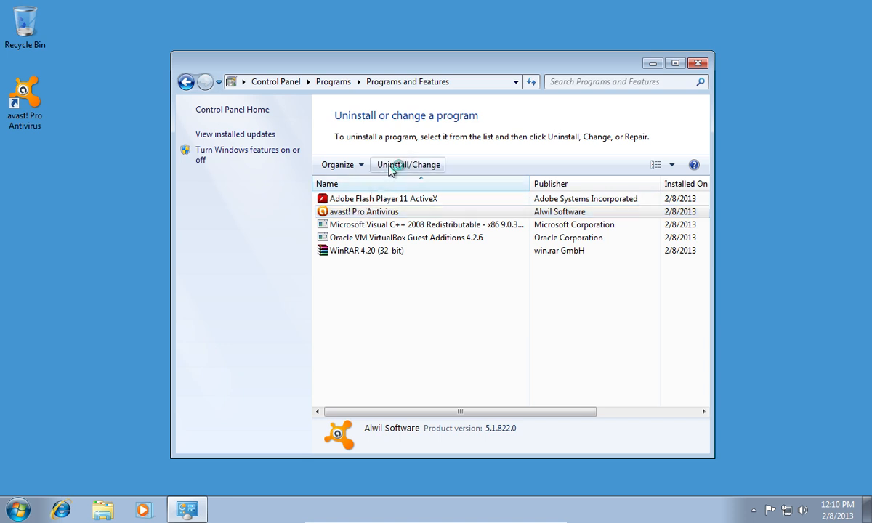
- Launch Uninstall/Change for avast! and choose the Uninstall option in setup
left_click(406, 165)
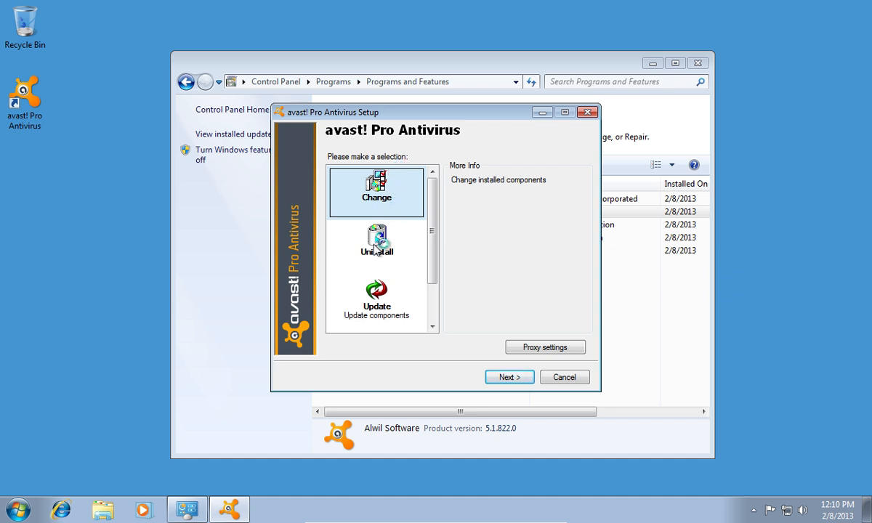
left_click(376, 244)
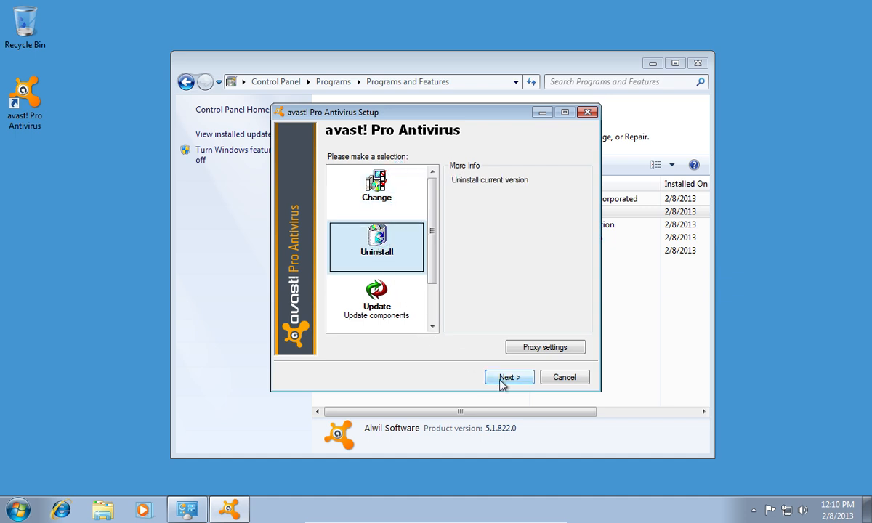
left_click(564, 376)
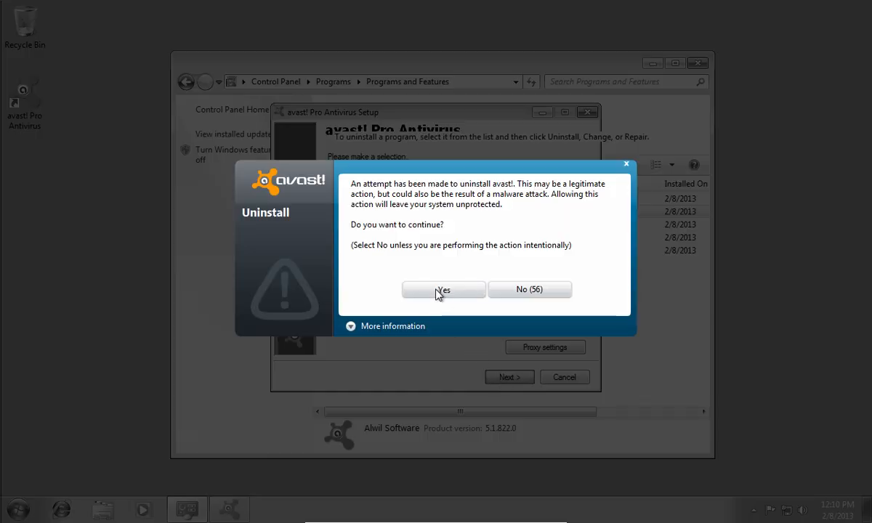
- Approve both avast! self-protection warnings so the service shuts down and removal runs
left_click(529, 289)
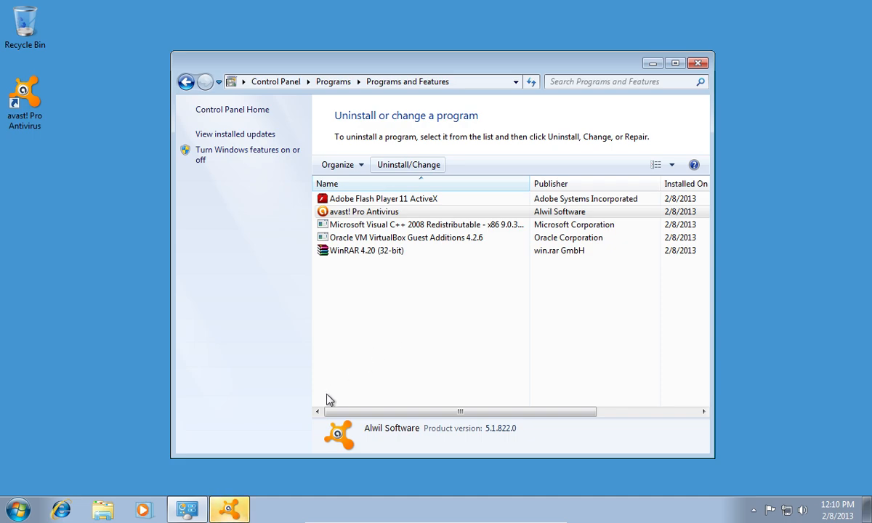
left_click(407, 164)
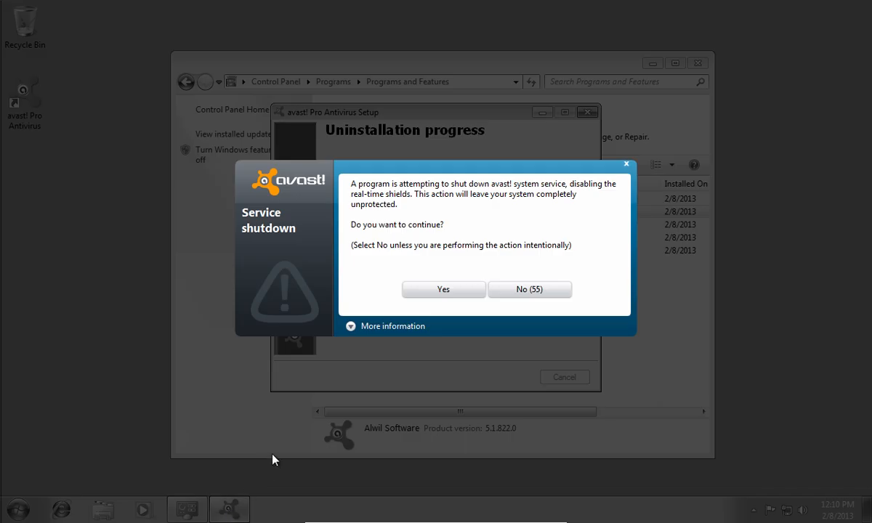
left_click(442, 287)
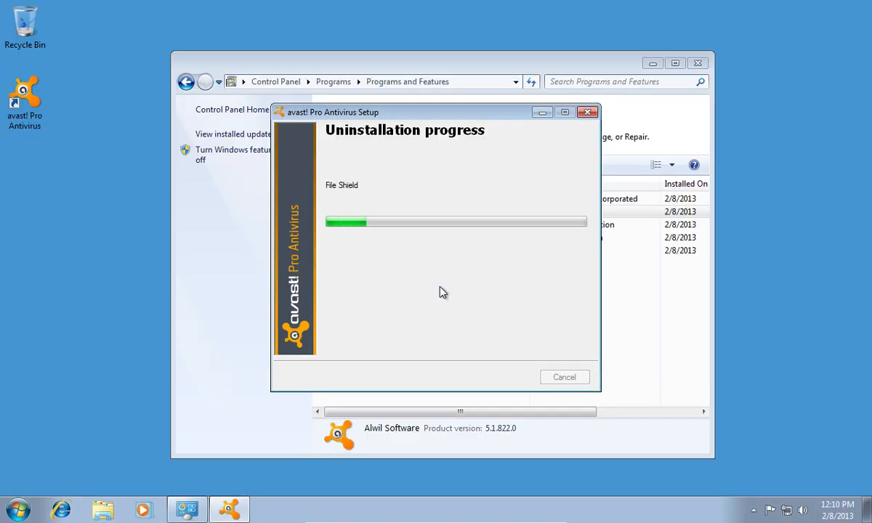
left_click(61, 509)
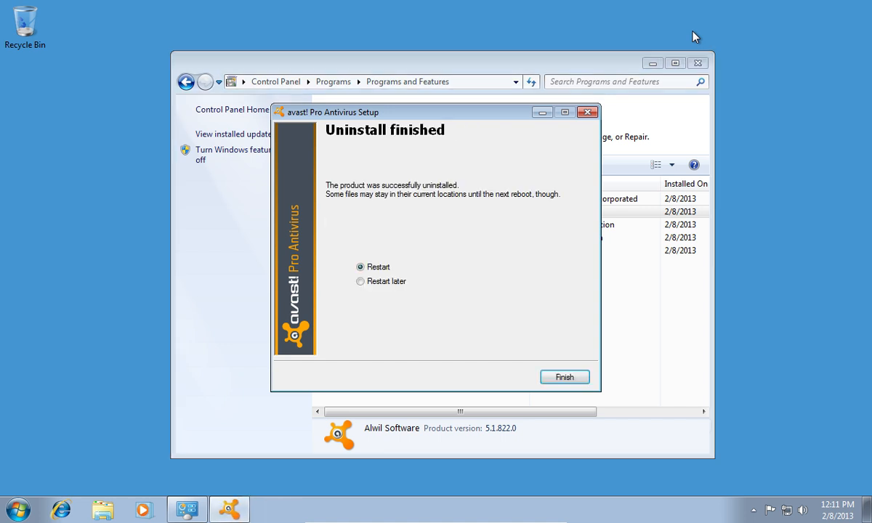
- Choose Restart later on the 'Uninstall finished' screen
left_click(360, 282)
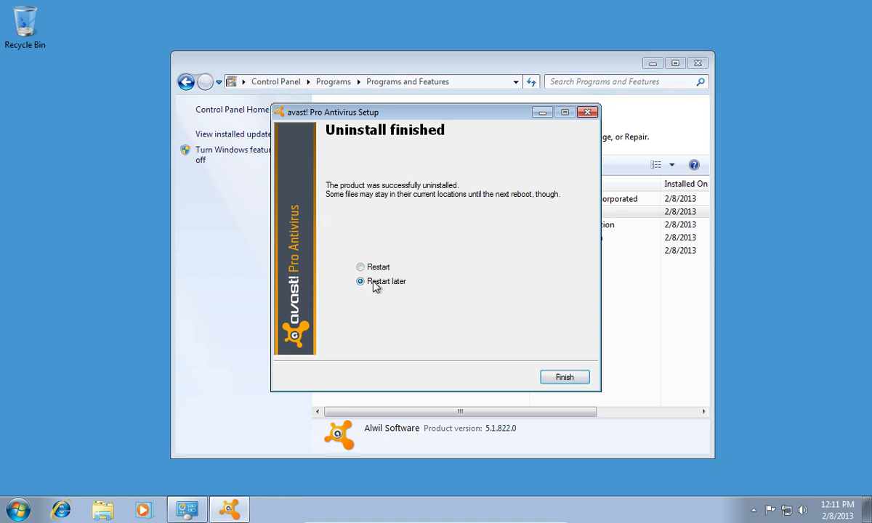